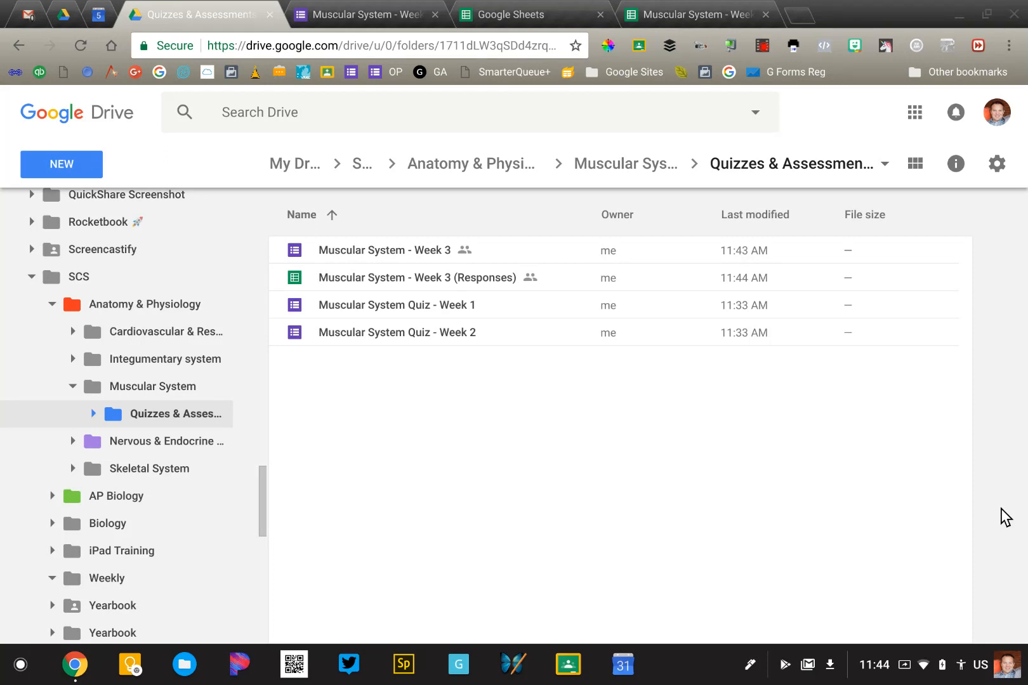
mouse_move(440, 402)
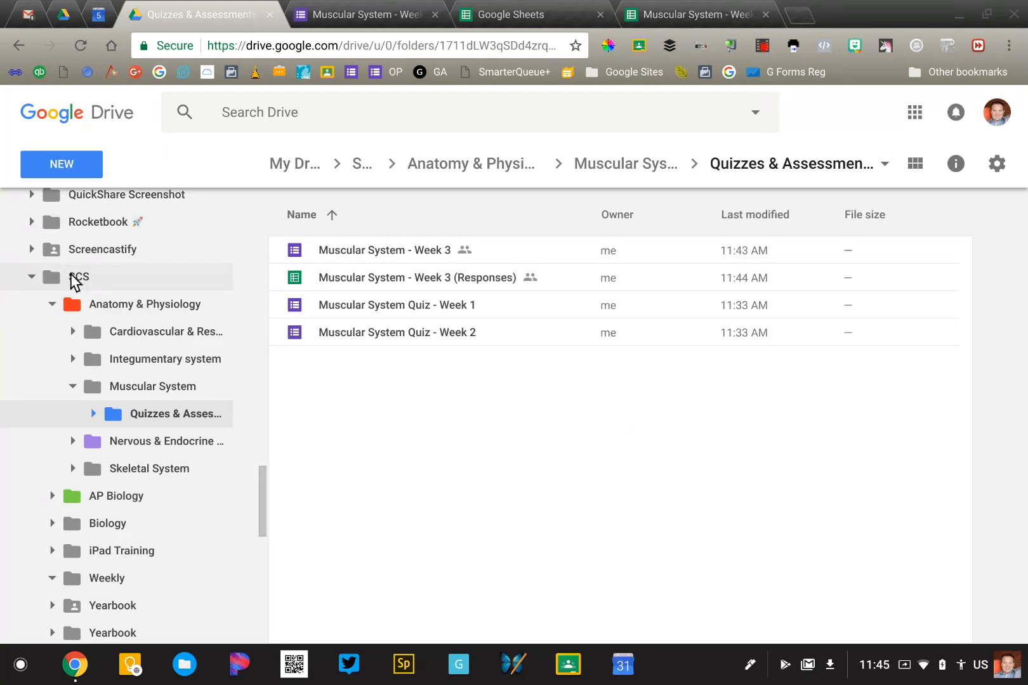
mouse_move(213, 318)
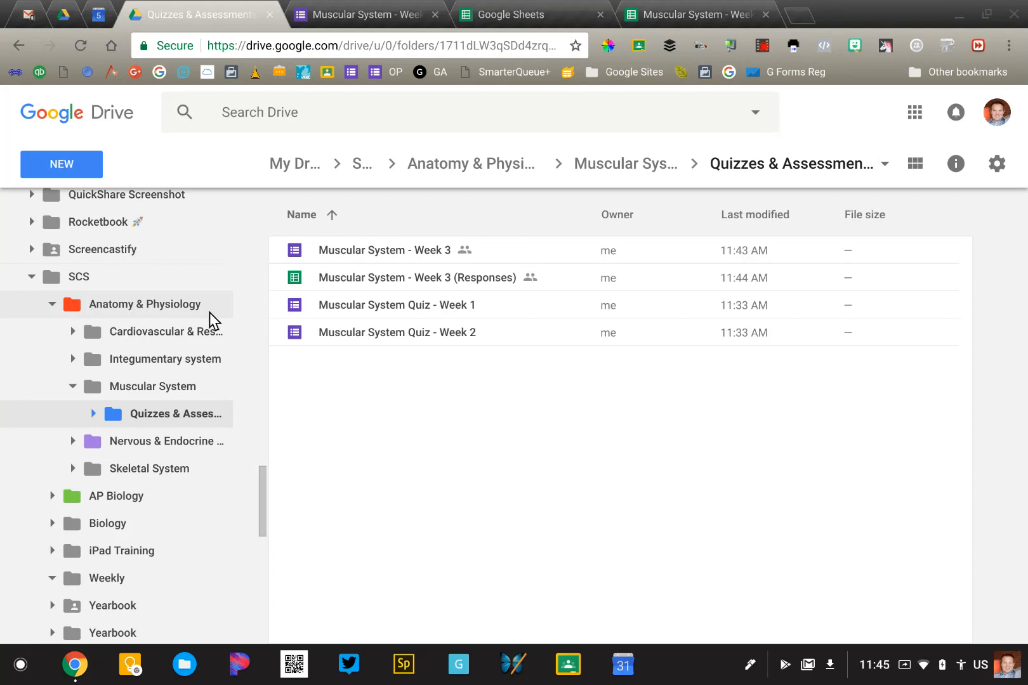
mouse_move(152, 318)
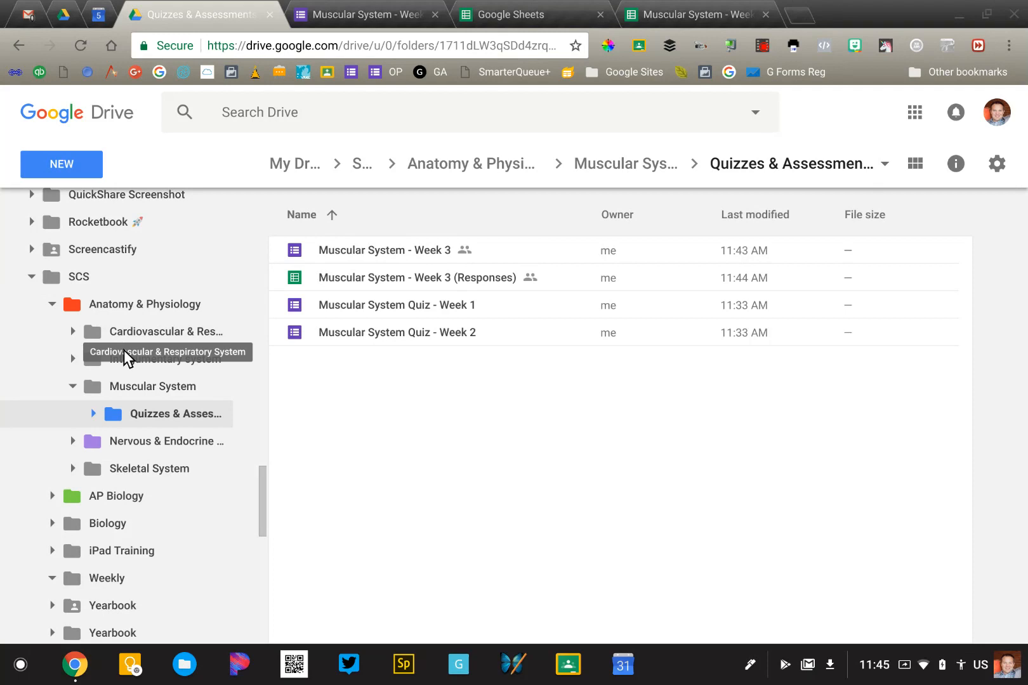
mouse_move(134, 396)
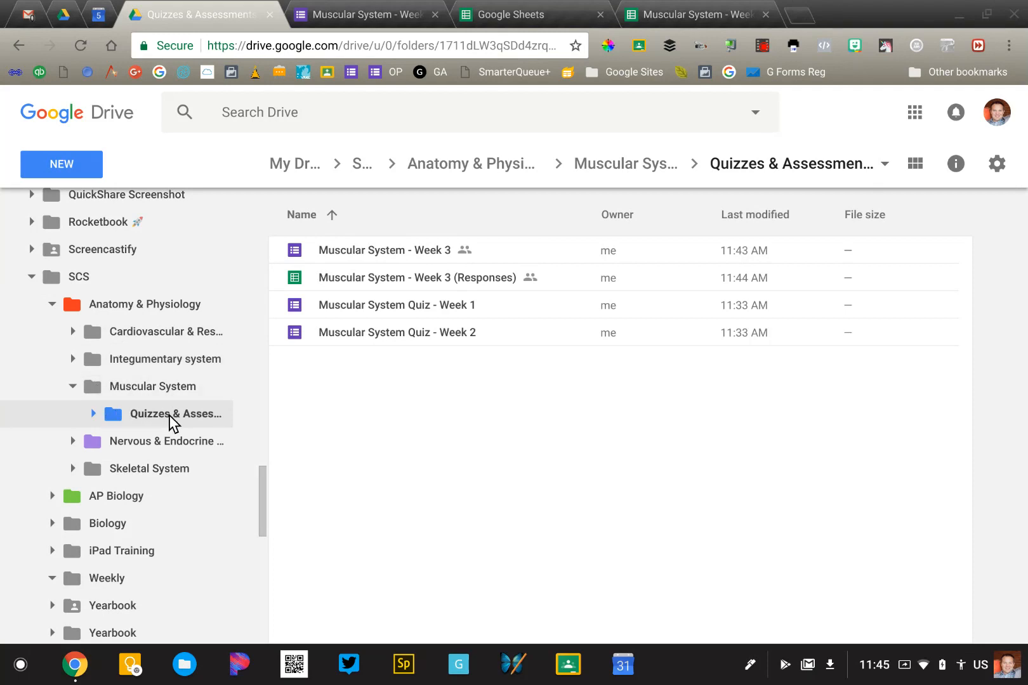
mouse_move(379, 455)
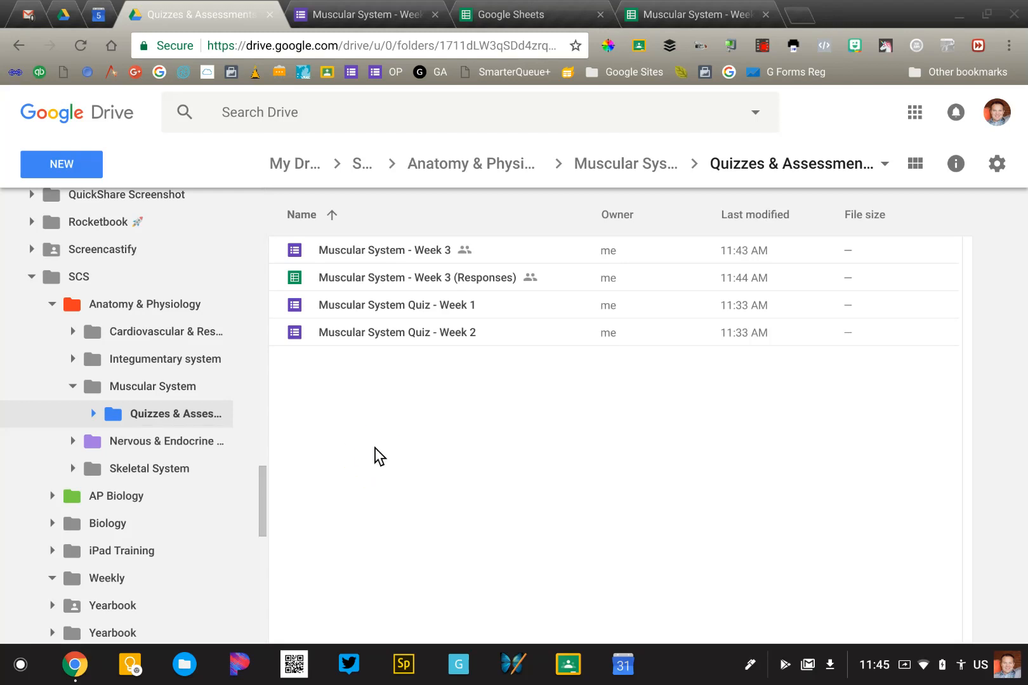
mouse_move(392, 350)
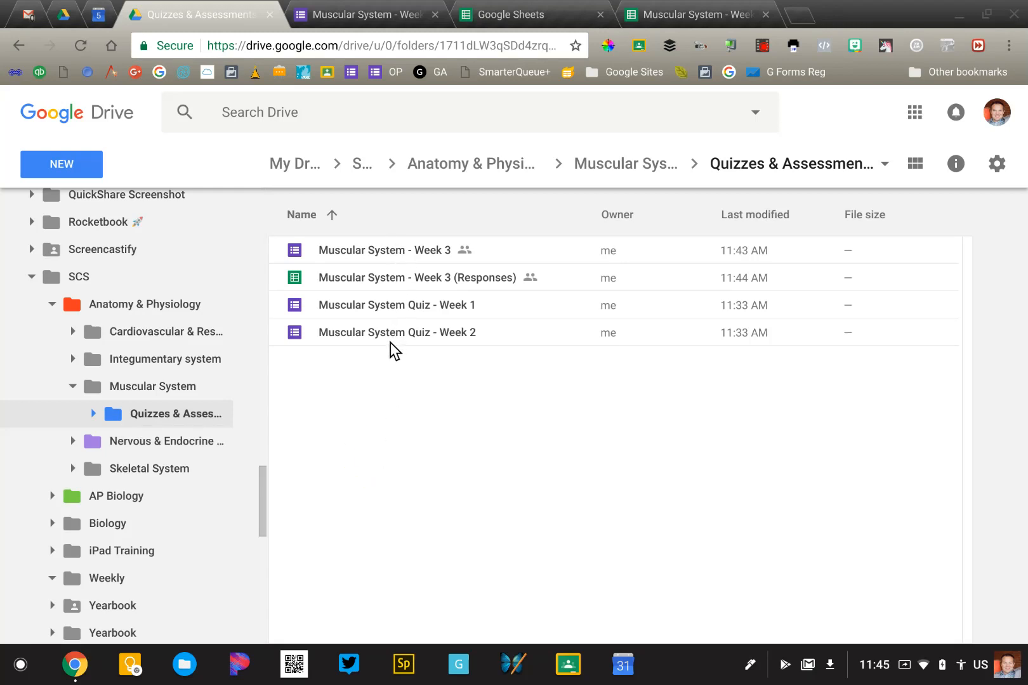
mouse_move(438, 352)
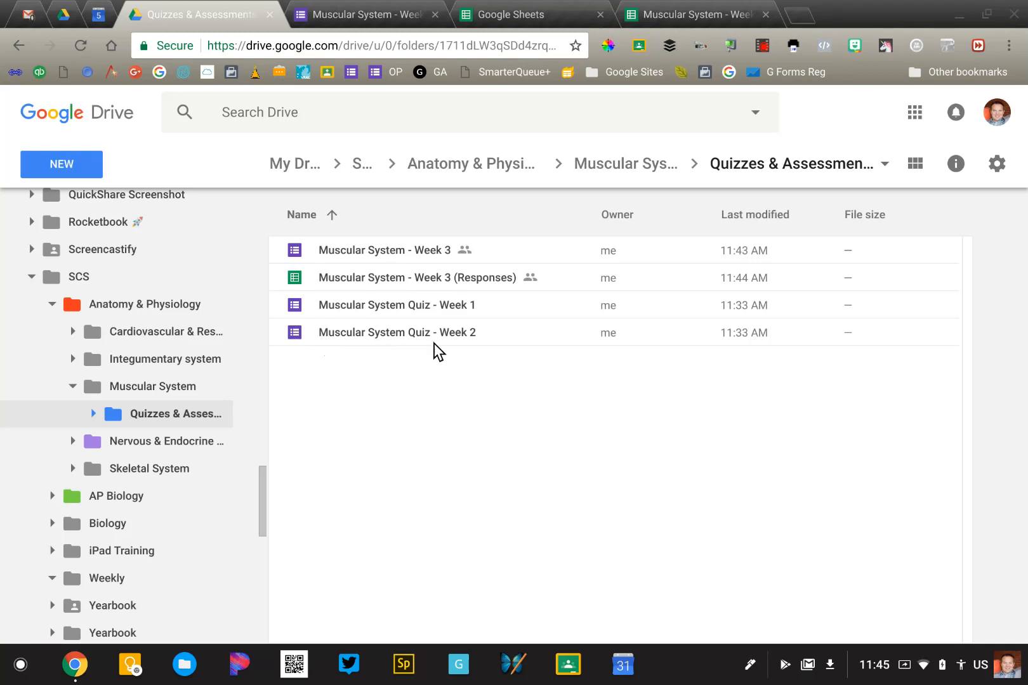
mouse_move(379, 354)
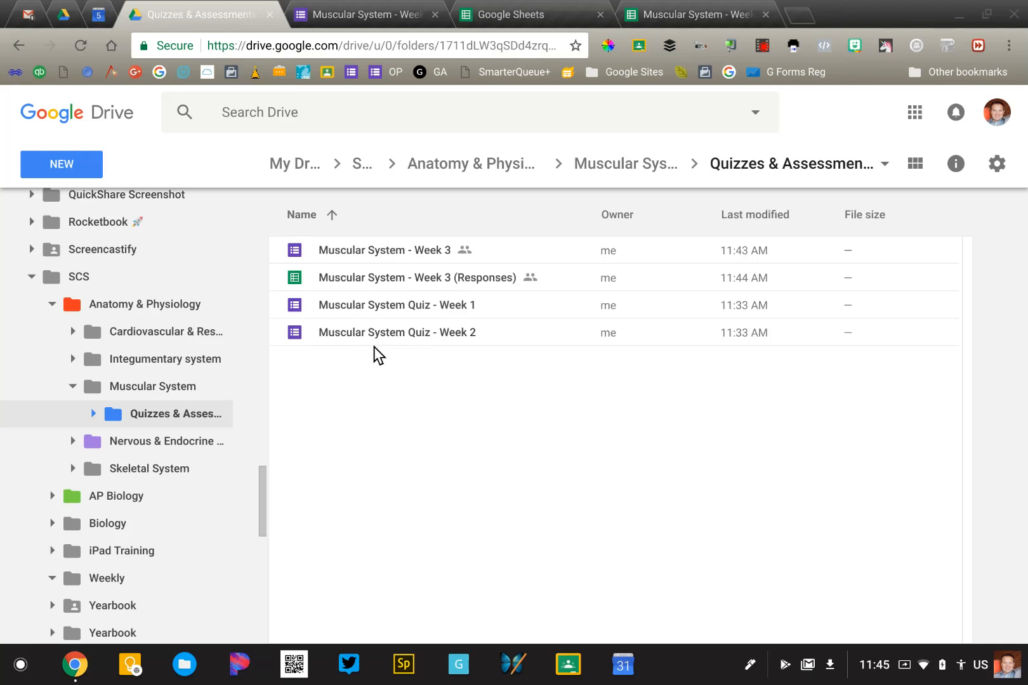
mouse_move(502, 210)
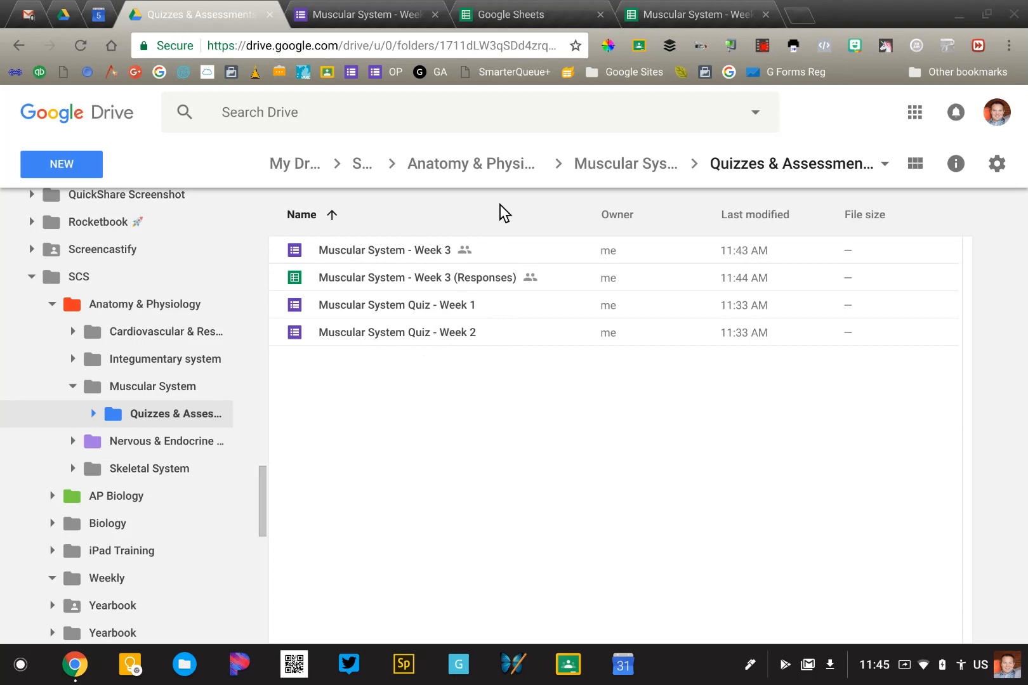
mouse_move(482, 393)
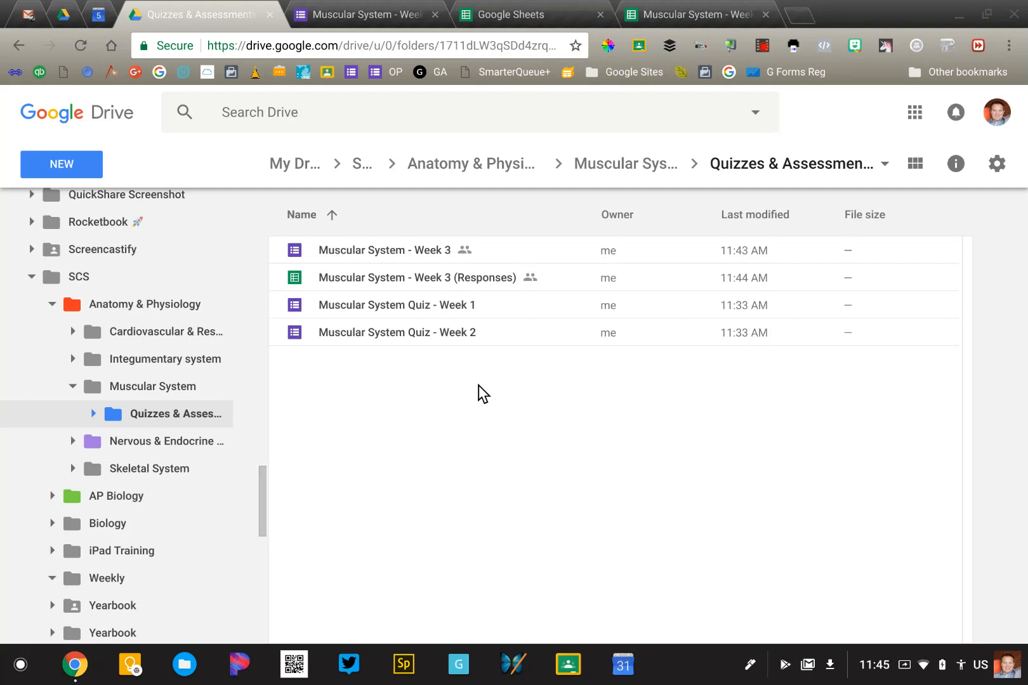
mouse_move(420, 263)
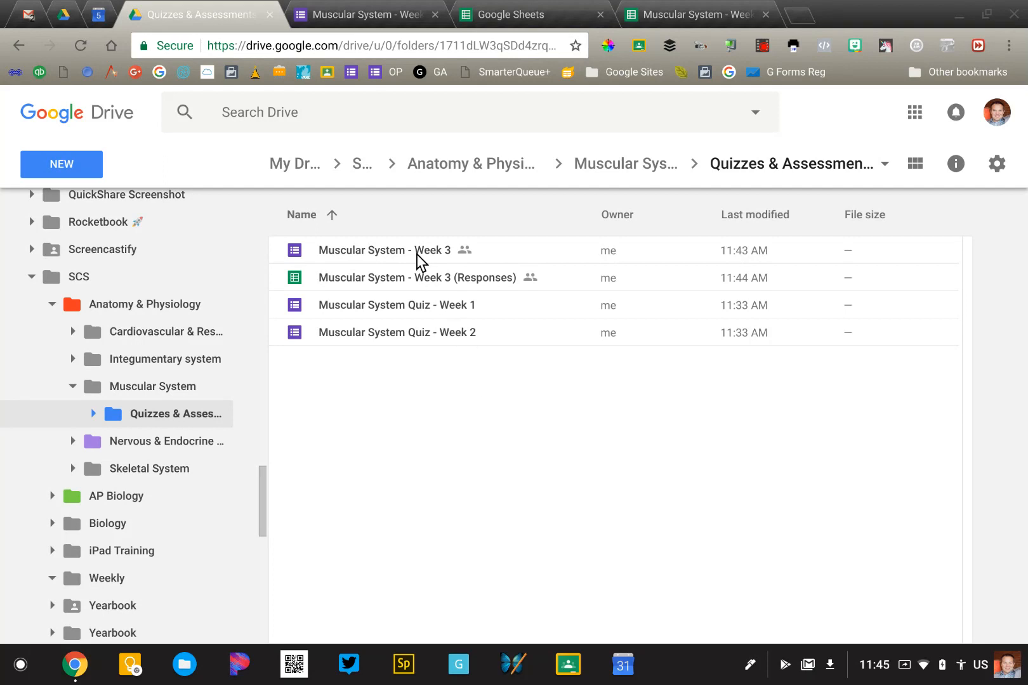
Bring up the Muscular System - Week 3 quiz and then its seven-submission response spreadsheet.
click(385, 250)
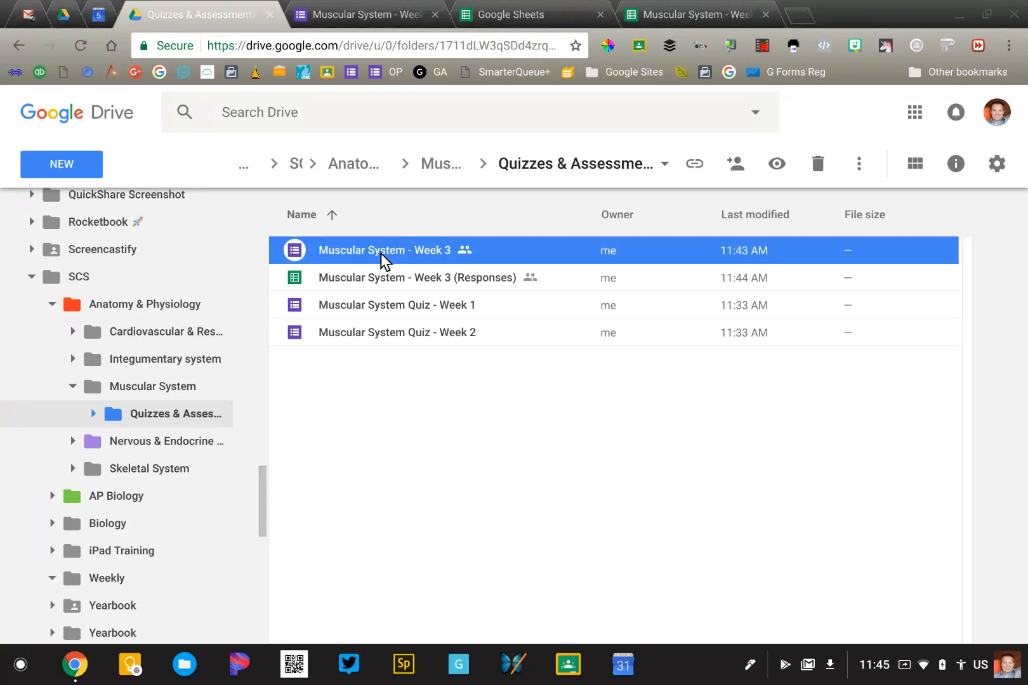
mouse_move(364, 14)
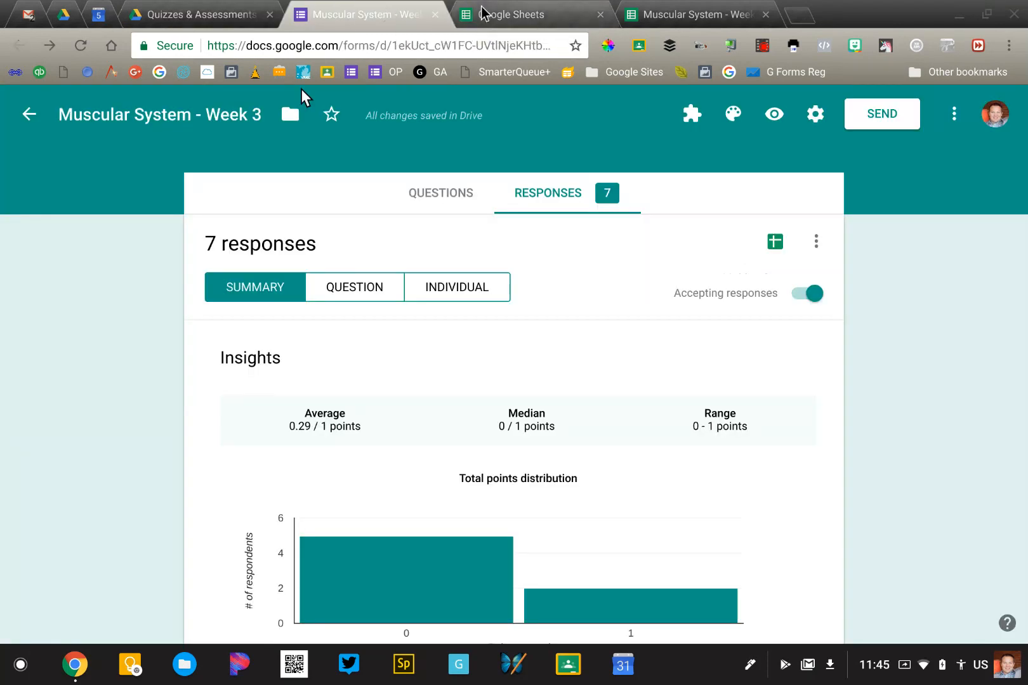
mouse_move(566, 214)
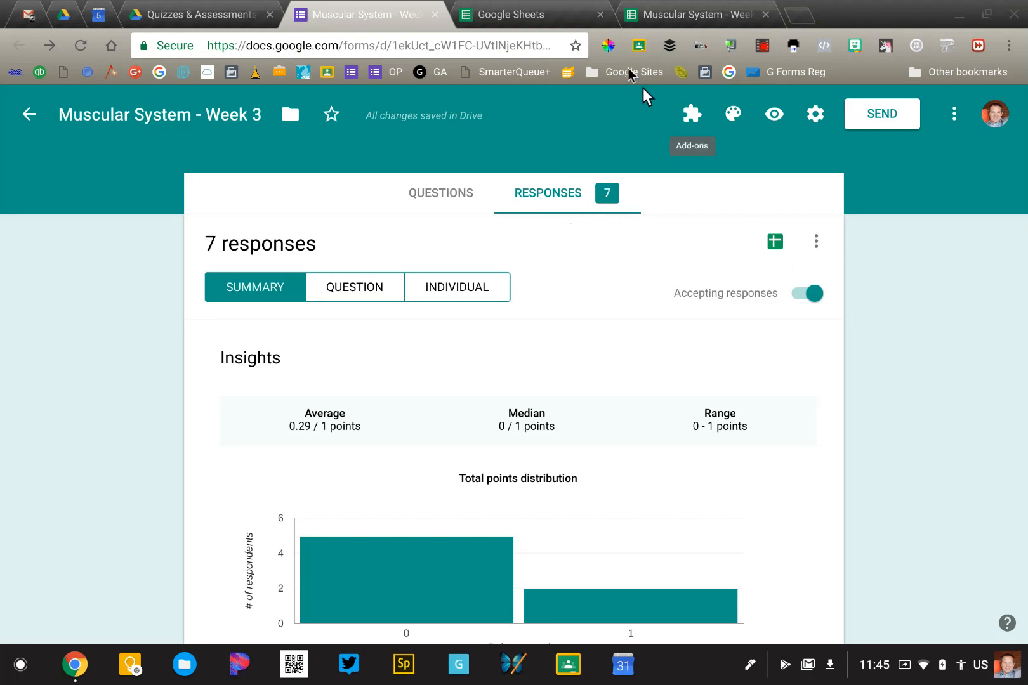
click(518, 14)
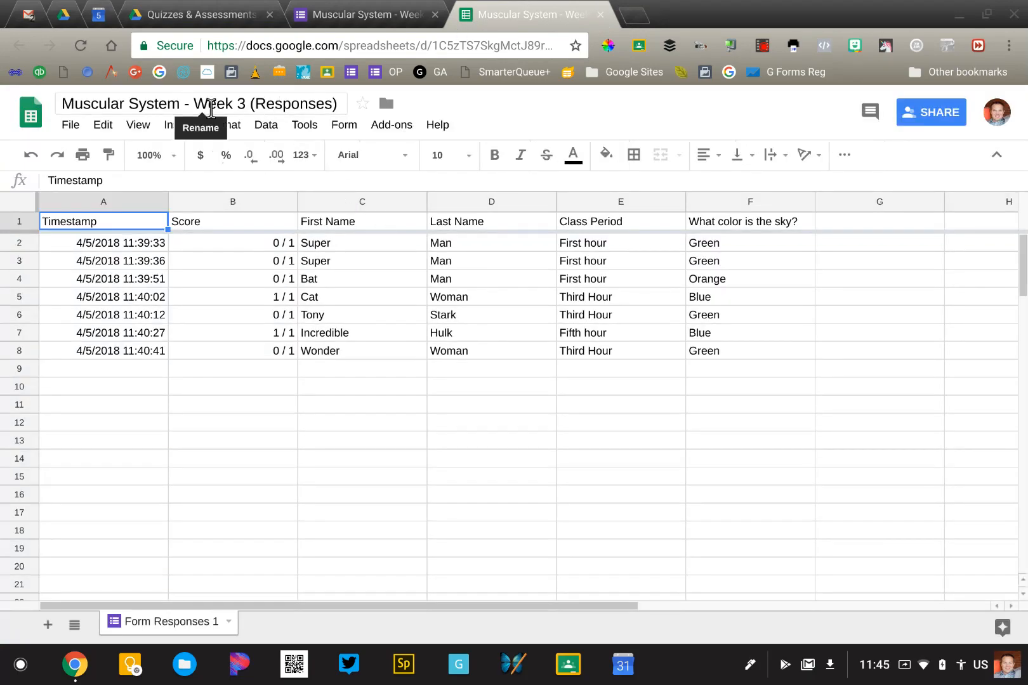
Rename the response sheet to 'Muscular System - Week 3 (Responses) Spring 2018' and return to the form.
click(199, 104)
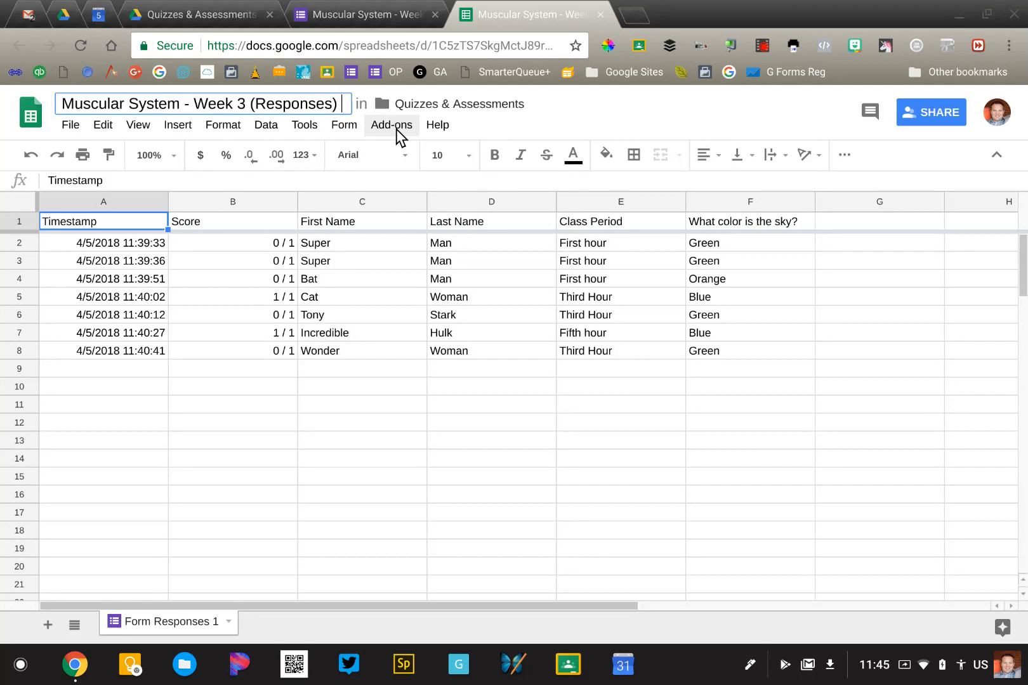
text(Spring 201)
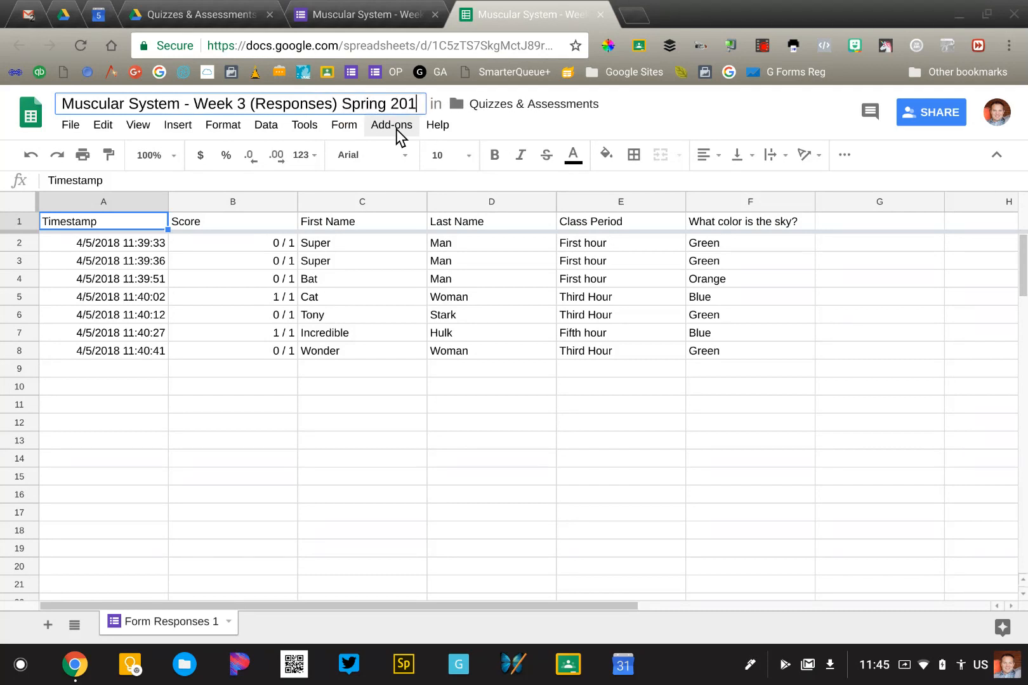
click(620, 242)
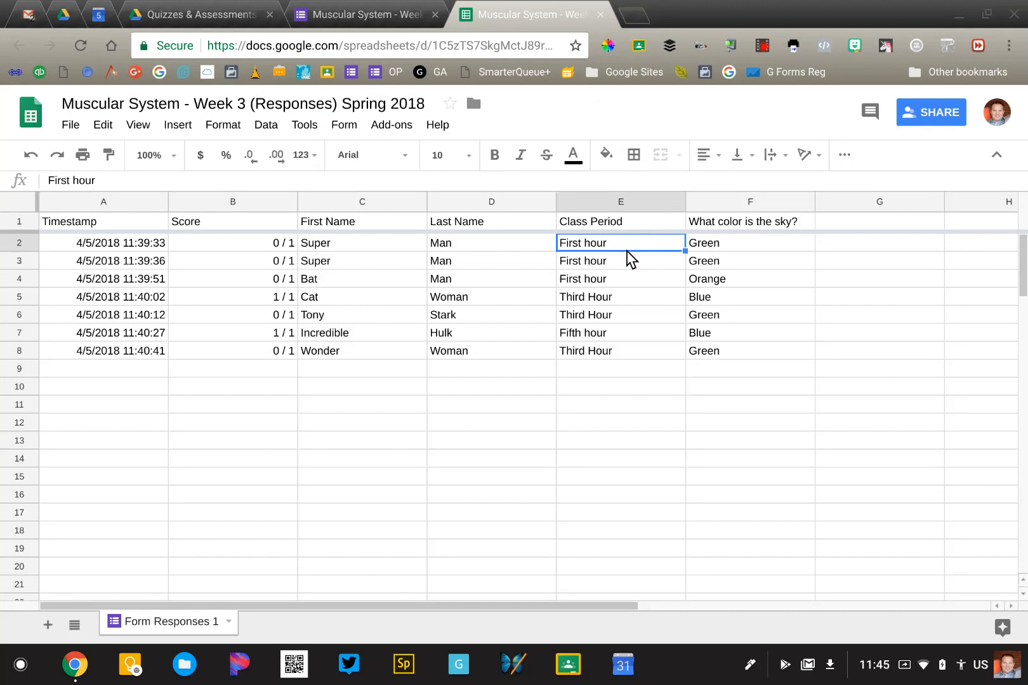
click(363, 14)
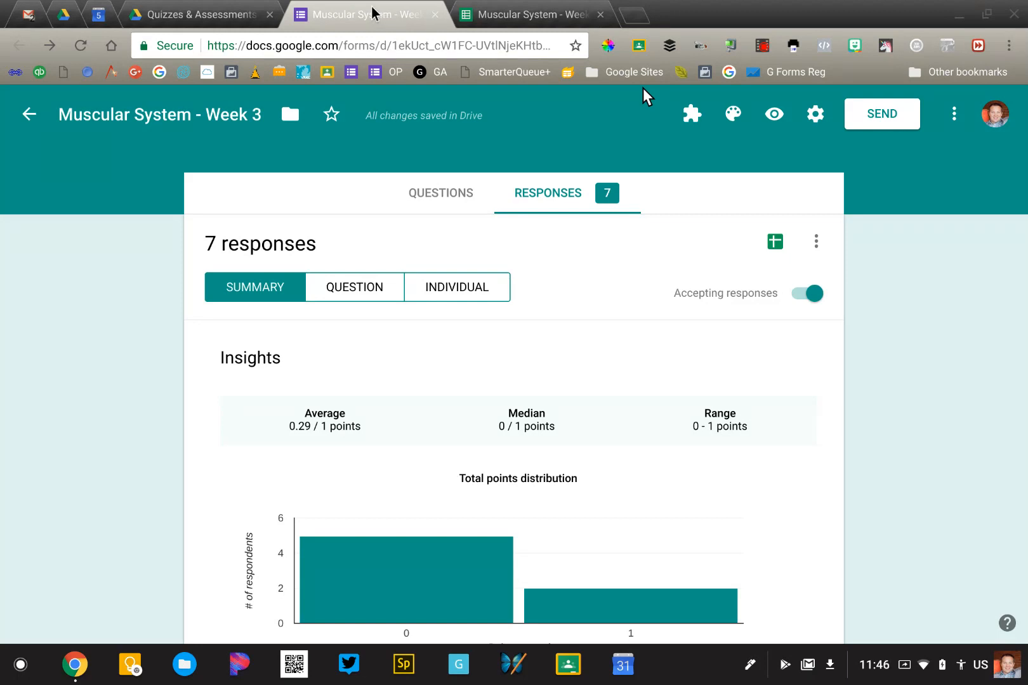
mouse_move(806, 248)
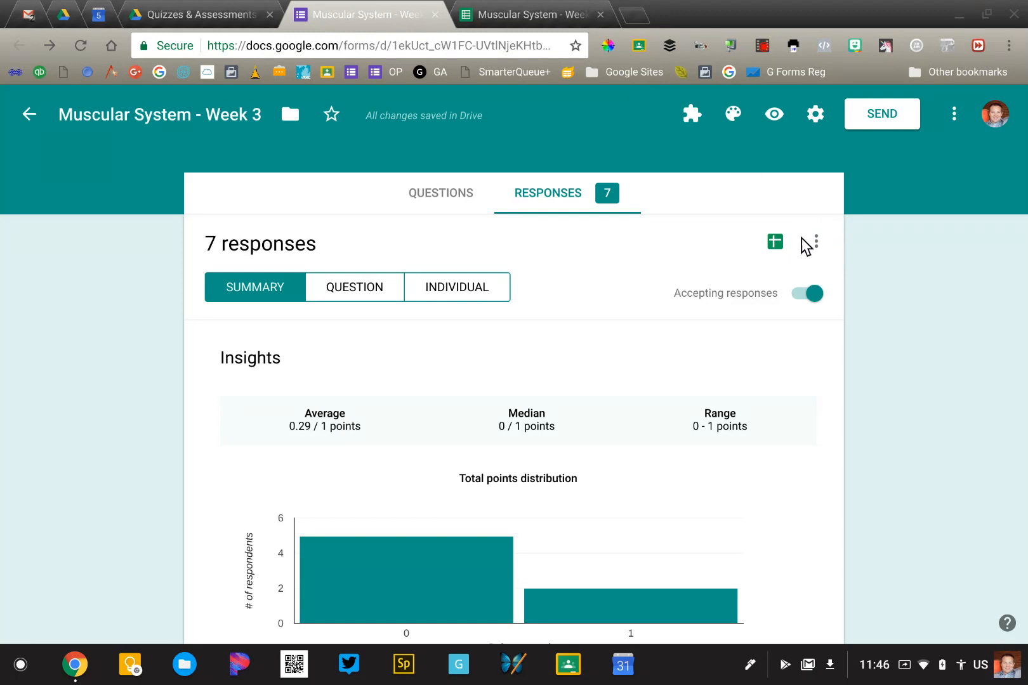
Unlink the Week 3 quiz from its Spring 2018 response spreadsheet via the Responses menu.
click(815, 243)
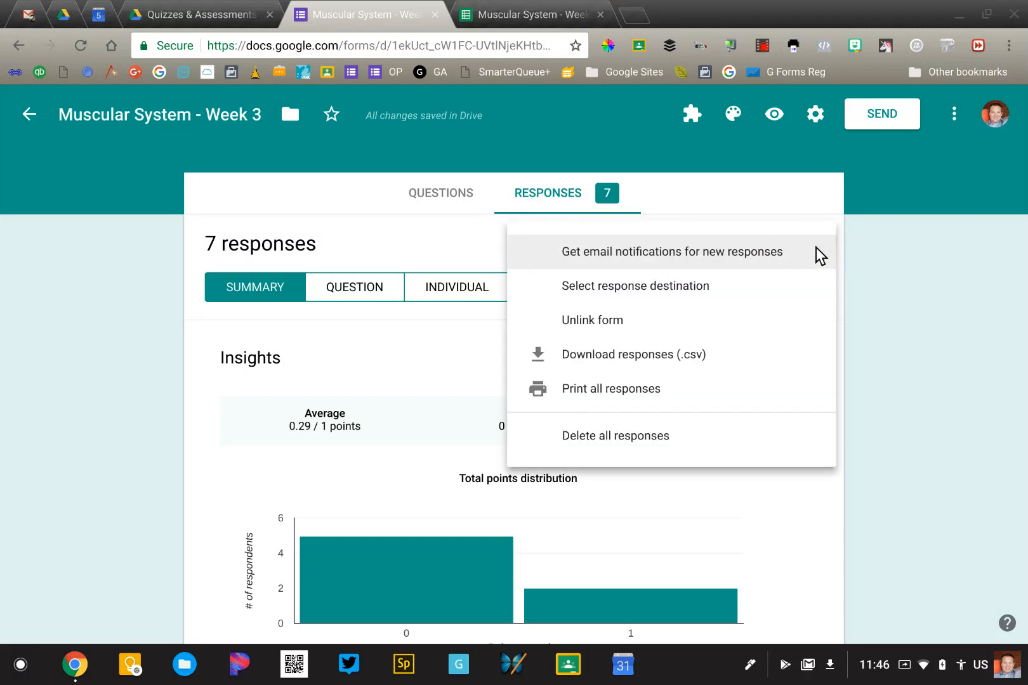
mouse_move(623, 327)
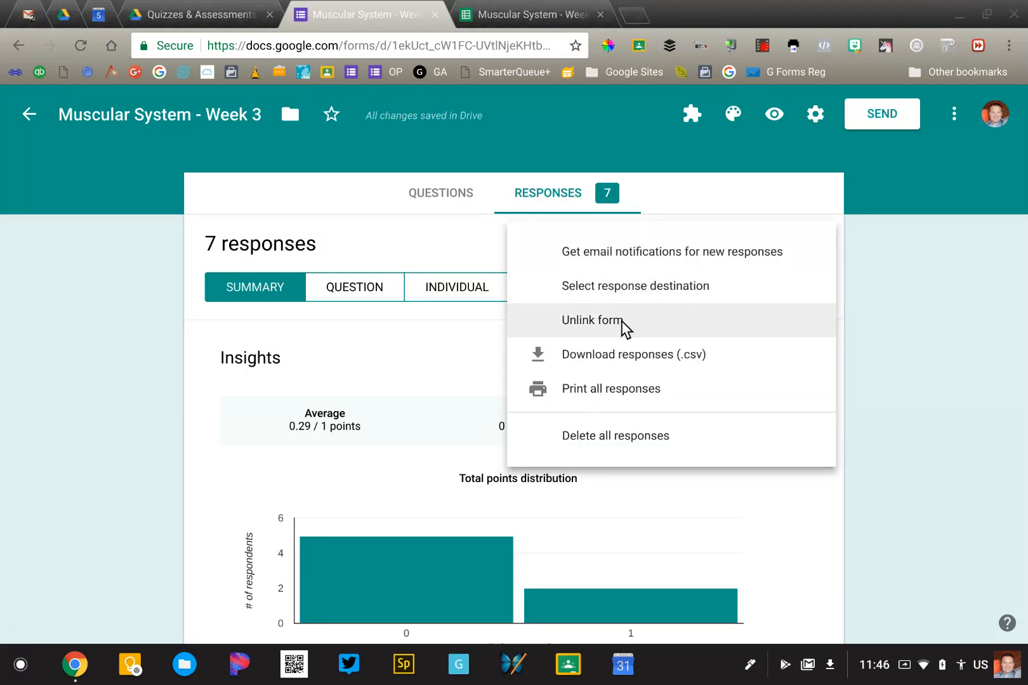
click(590, 319)
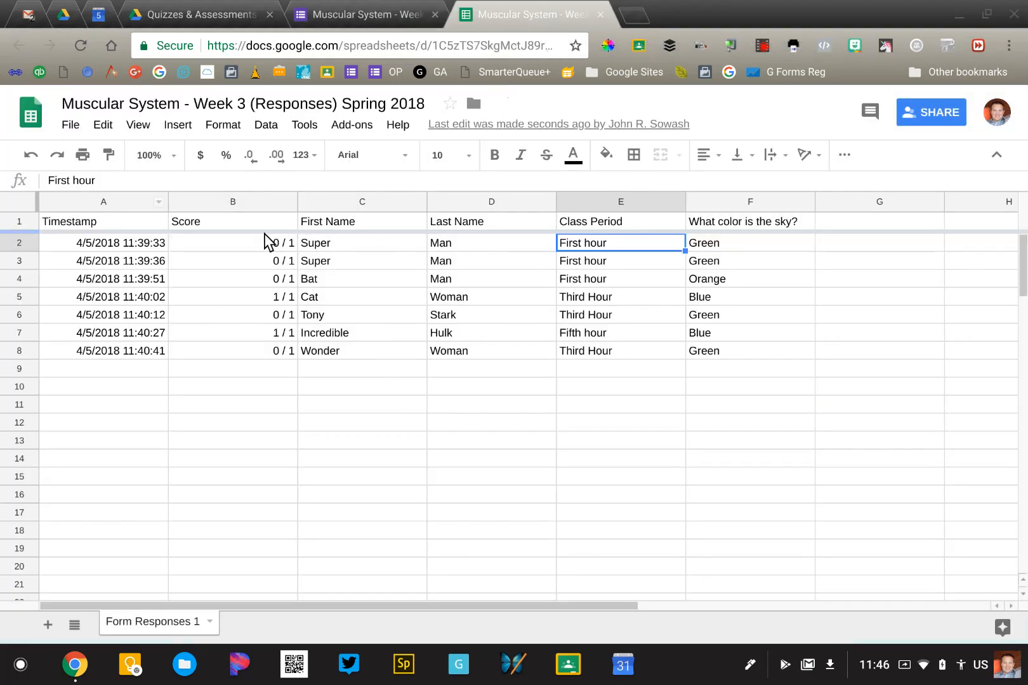
mouse_move(382, 360)
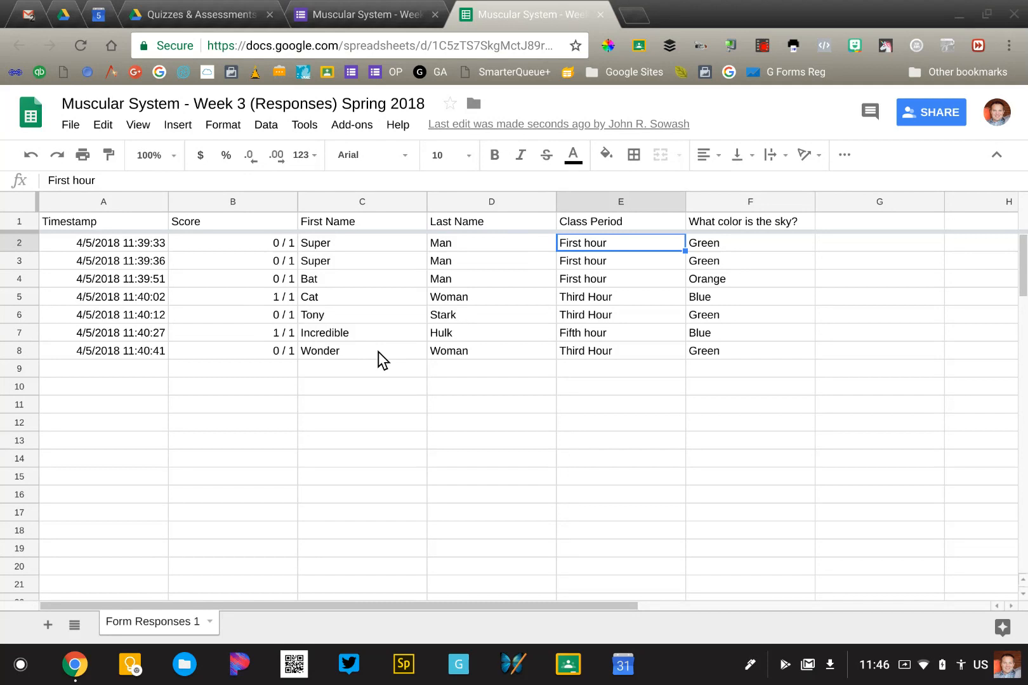
click(364, 14)
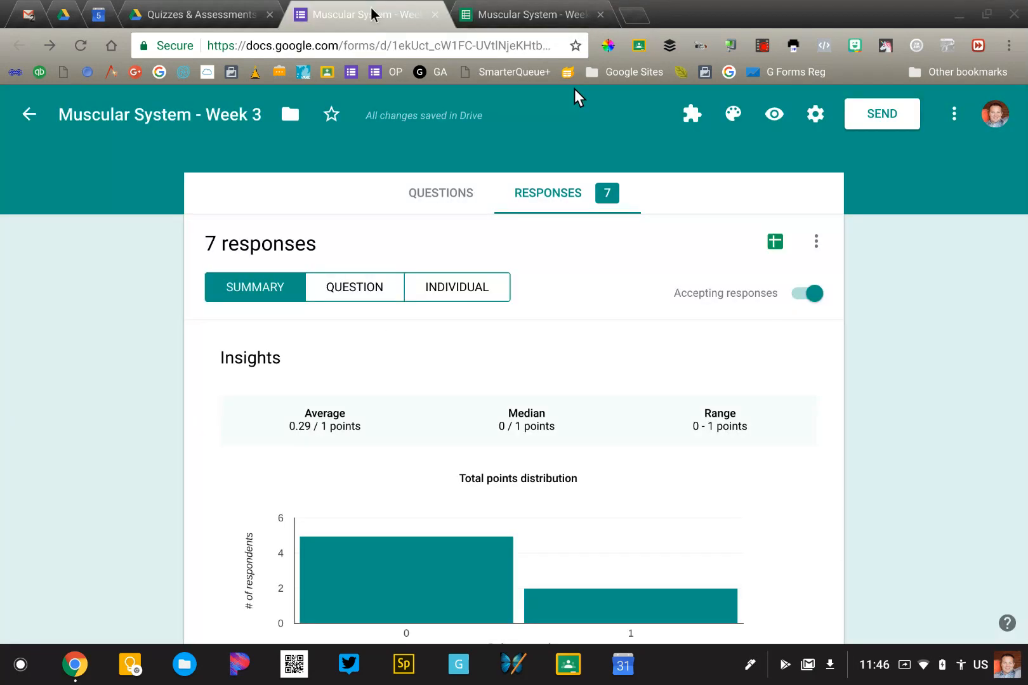
mouse_move(539, 223)
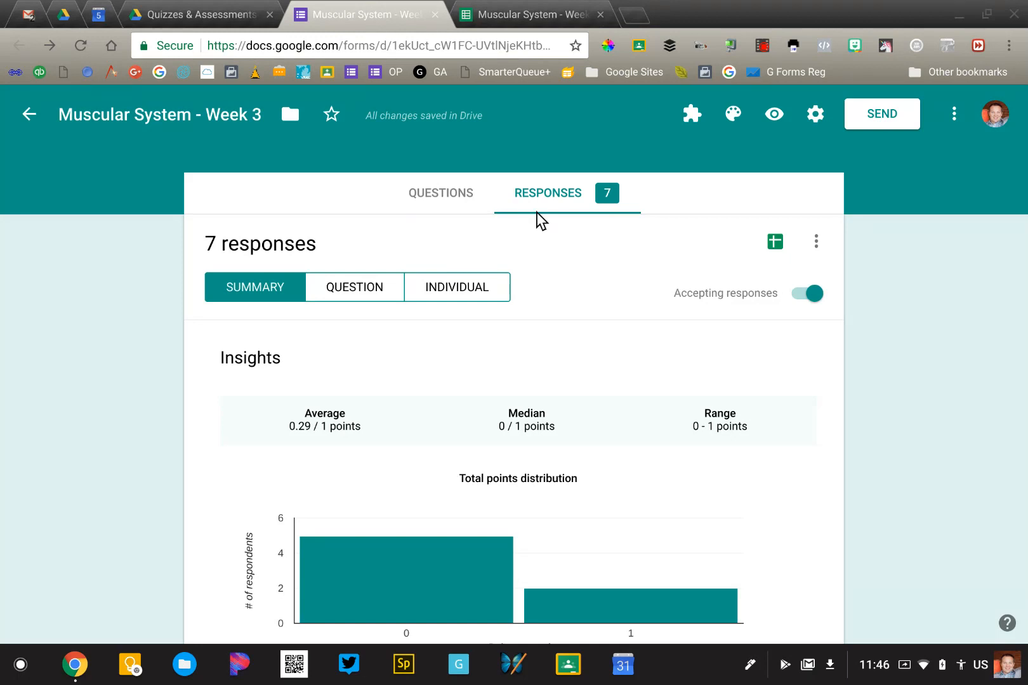
Choose Delete all responses, bringing up the confirmation to permanently remove all seven responses.
click(816, 241)
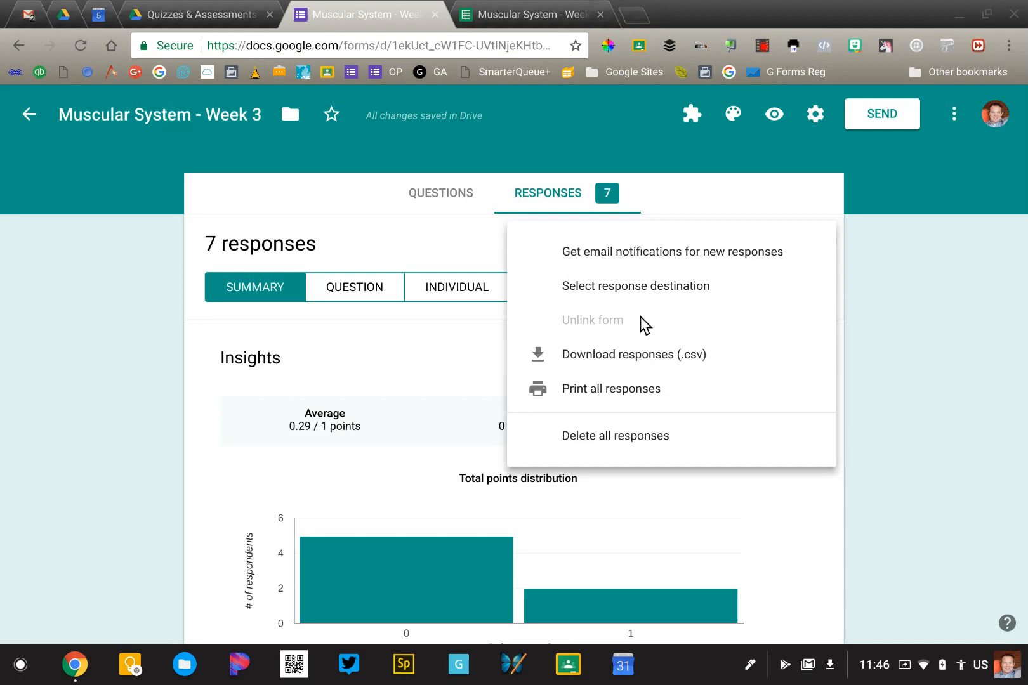
mouse_move(645, 421)
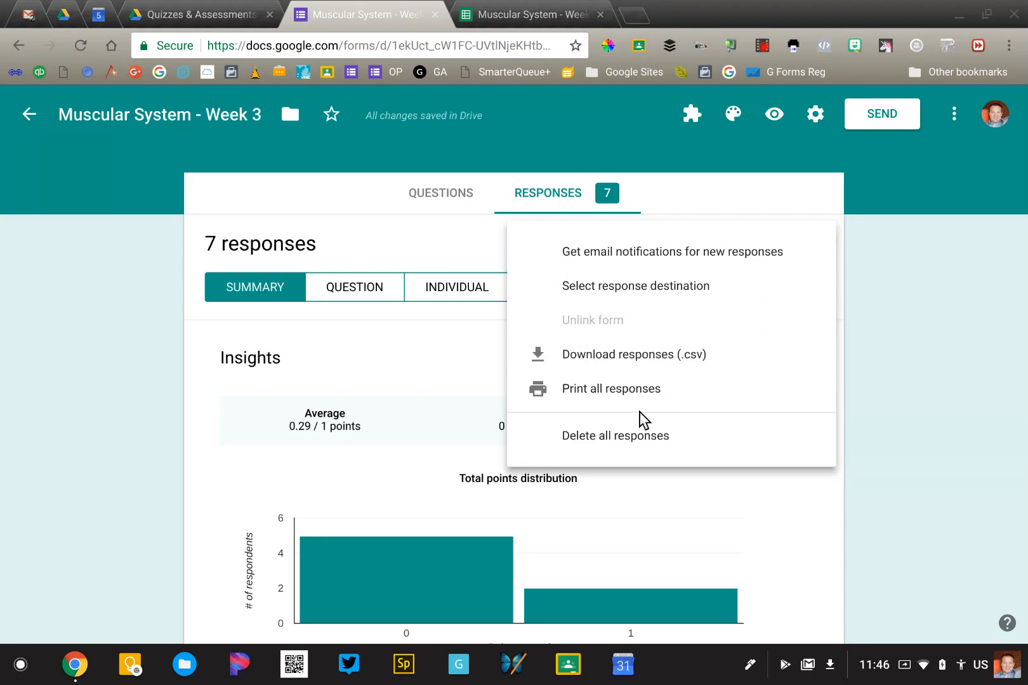
click(614, 435)
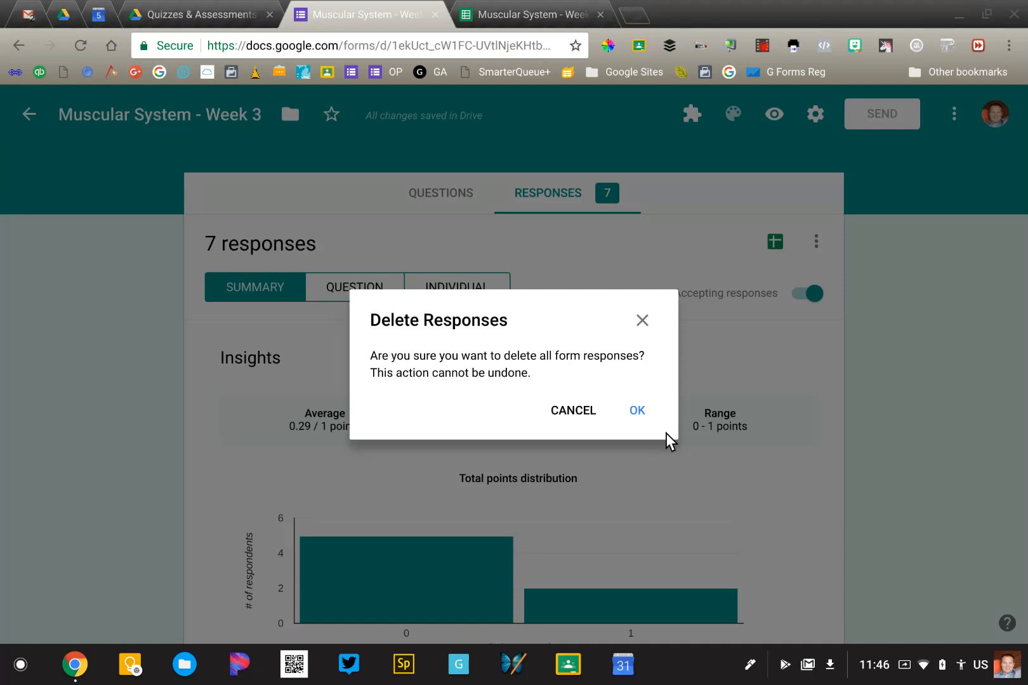
mouse_move(721, 275)
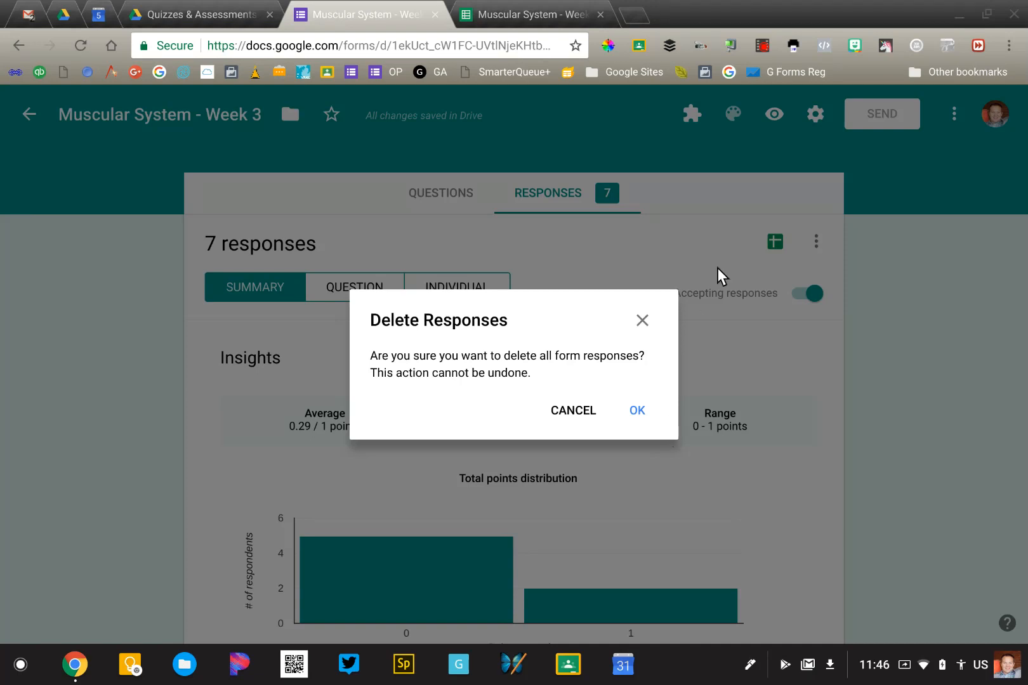